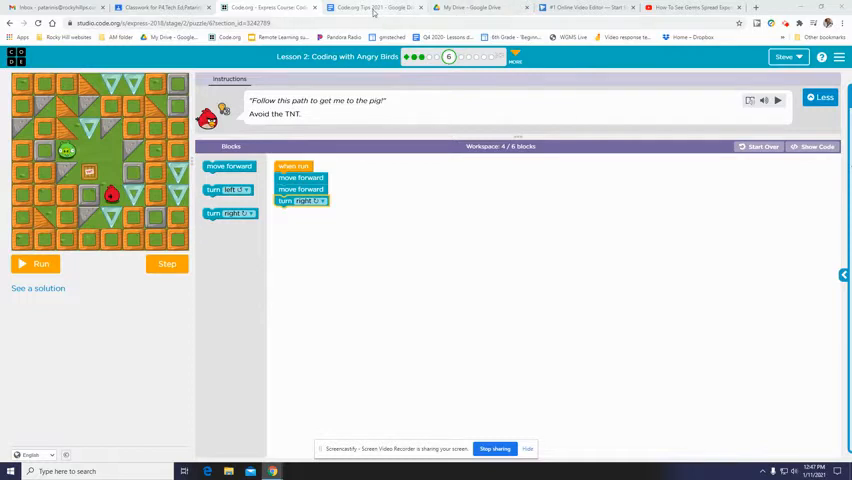
Switch Chrome to the Code.org Tips 2021 Google Doc.
{"action": "left_click", "coordinate": [376, 8]}
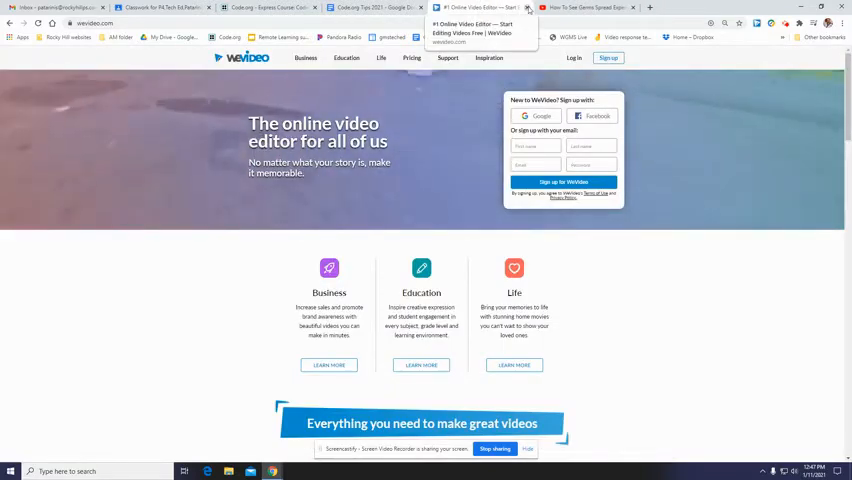
{"action": "left_click", "coordinate": [580, 8]}
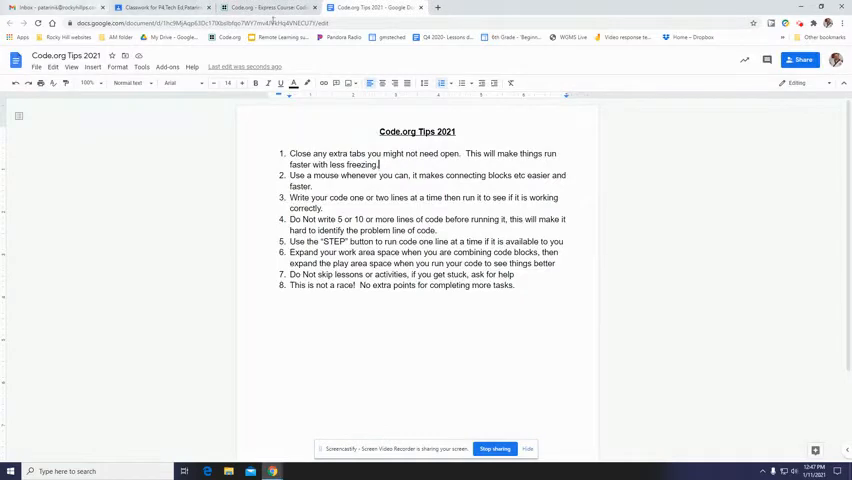
{"action": "mouse_move", "coordinate": [370, 8]}
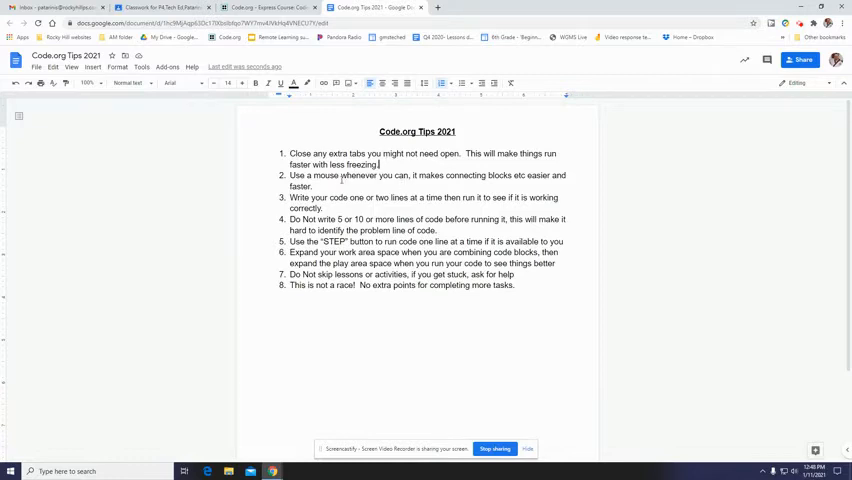
Review the numbered tips list in the Code.org Tips 2021 document.
{"action": "double_click", "coordinate": [324, 176]}
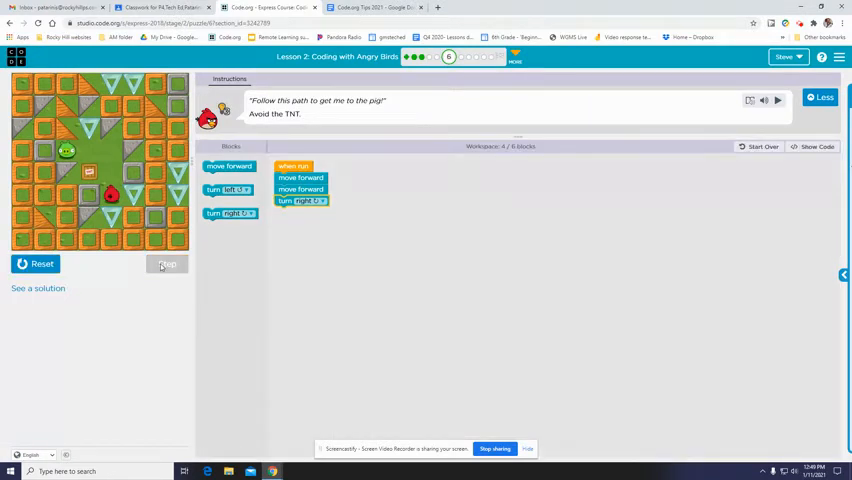
Run the Angry Birds program, get the 'not quite right yet' message, and reset the maze.
{"action": "left_click", "coordinate": [168, 264]}
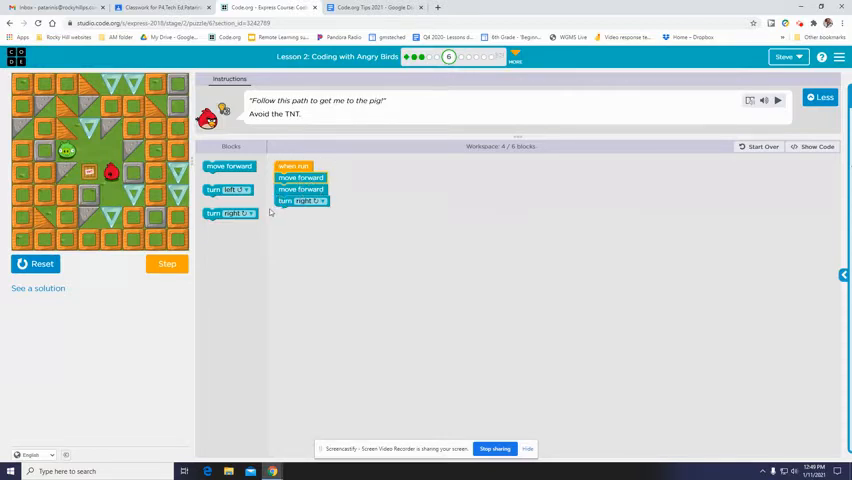
{"action": "left_click", "coordinate": [166, 264]}
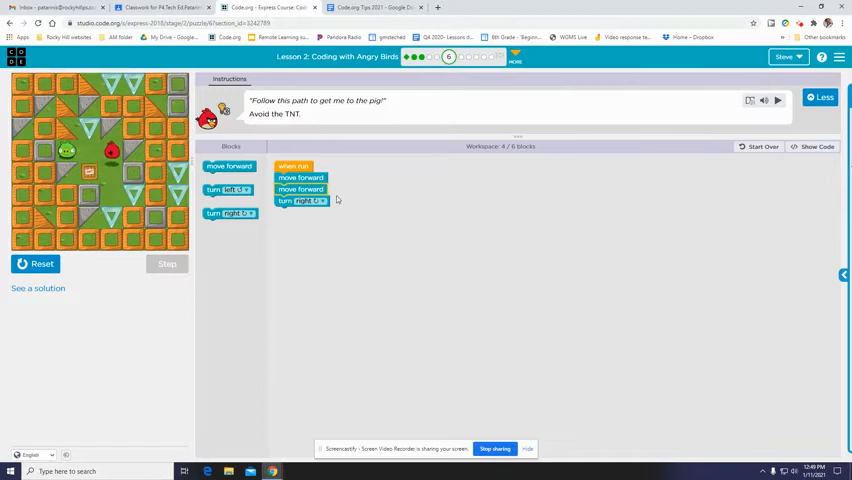
{"action": "left_click", "coordinate": [168, 264]}
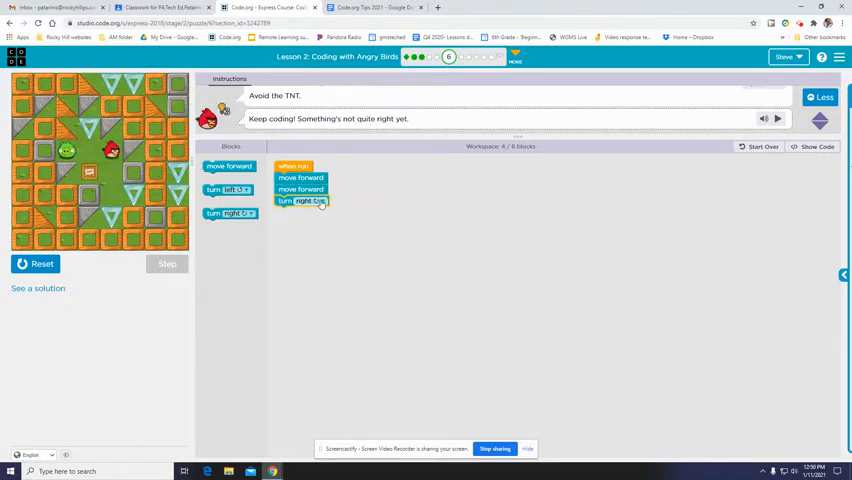
{"action": "left_click", "coordinate": [318, 200]}
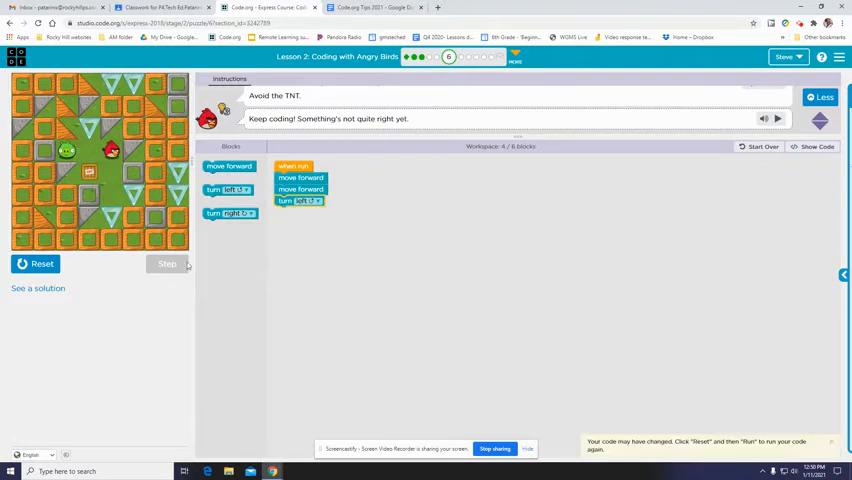
{"action": "left_click", "coordinate": [36, 264]}
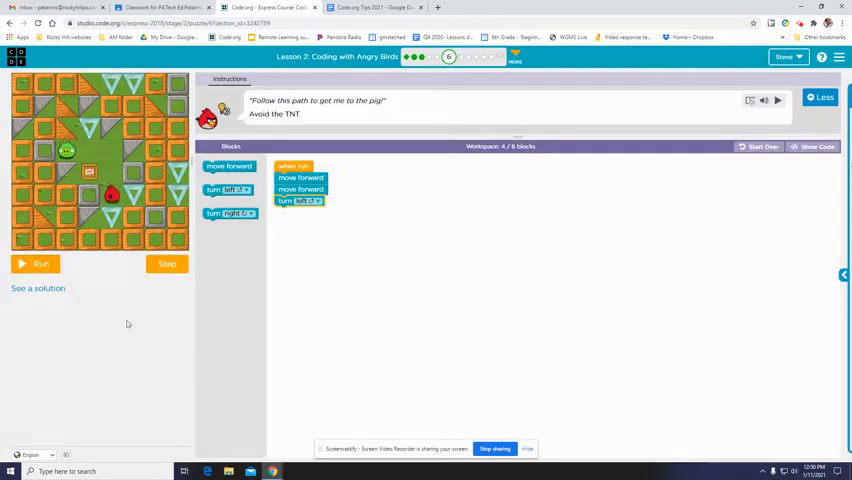
{"action": "left_click", "coordinate": [36, 264]}
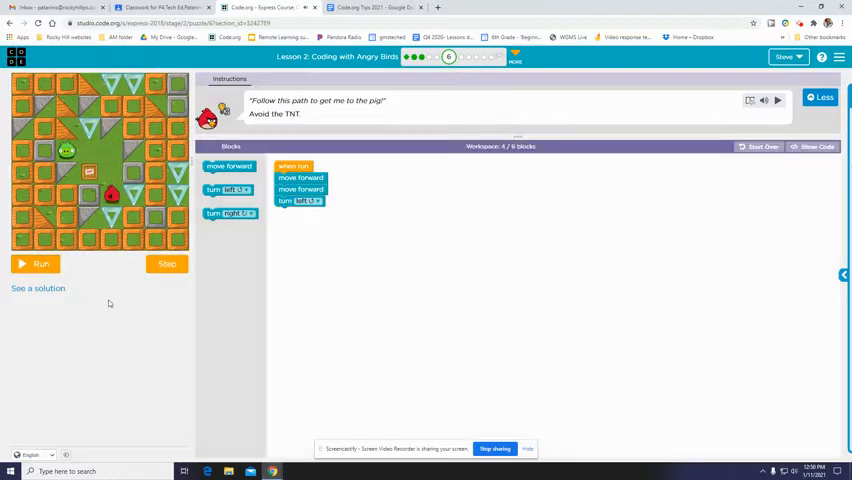
{"action": "mouse_move", "coordinate": [238, 246]}
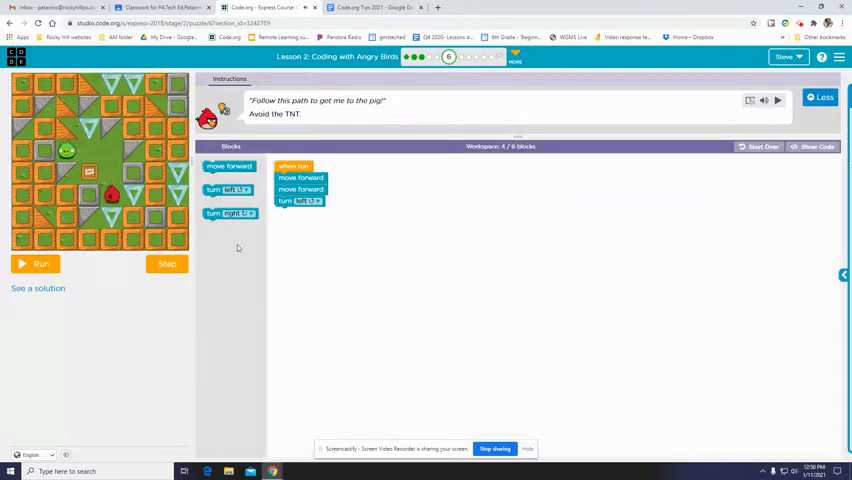
Add a move forward block after the left turn, step through the program block by block, then reset.
{"action": "left_click_drag", "start_coordinate": [228, 166], "coordinate": [300, 214]}
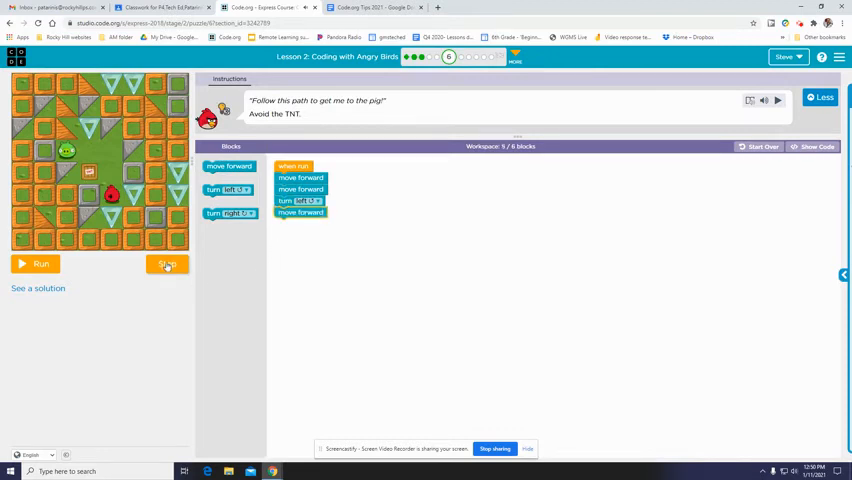
{"action": "left_click", "coordinate": [40, 264]}
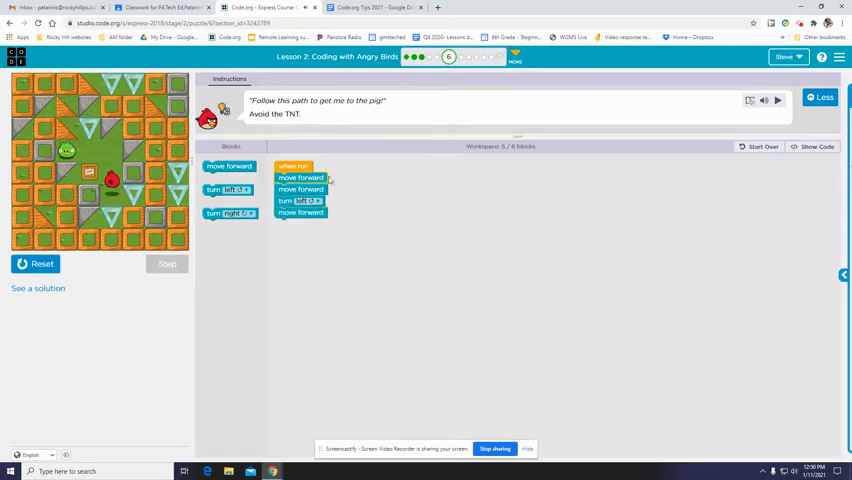
{"action": "left_click", "coordinate": [168, 264]}
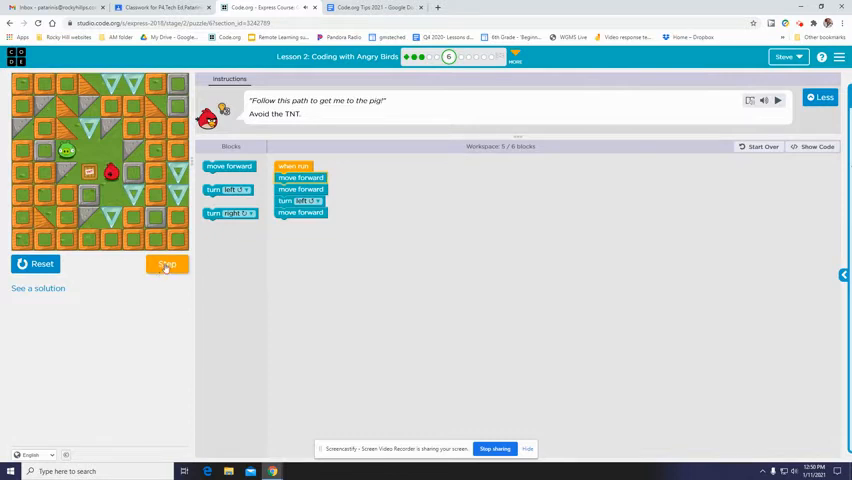
{"action": "left_click", "coordinate": [168, 264]}
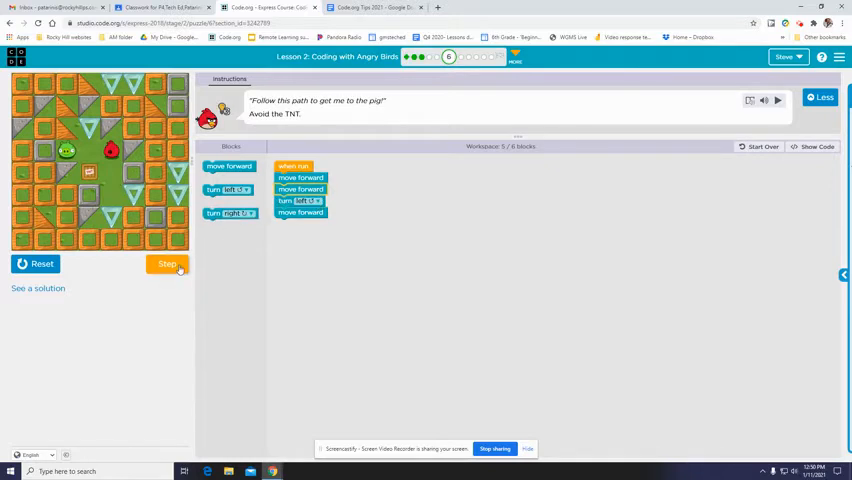
{"action": "left_click", "coordinate": [168, 264]}
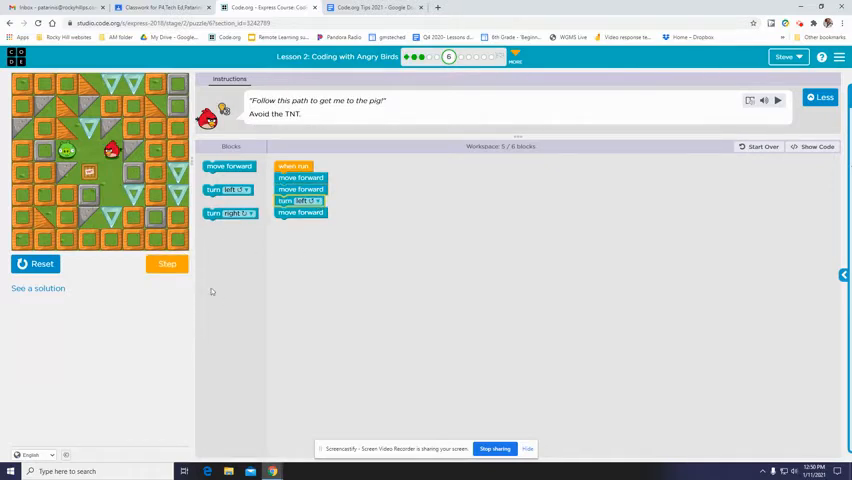
{"action": "left_click", "coordinate": [168, 264]}
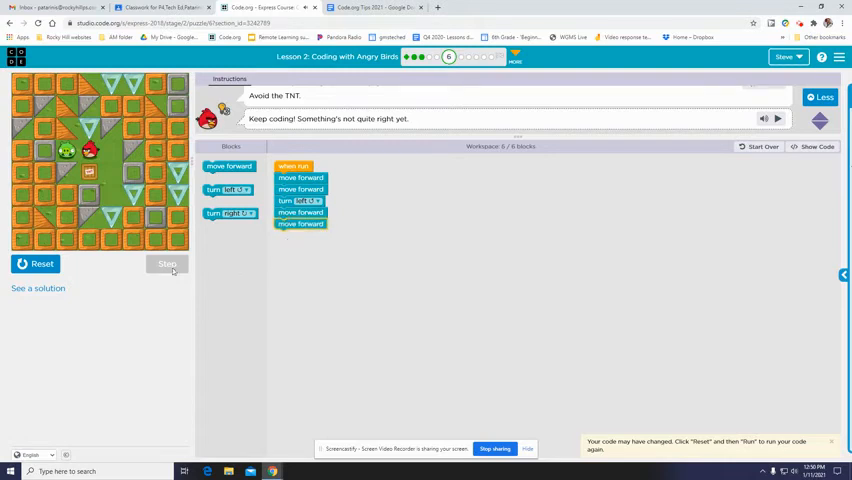
{"action": "left_click", "coordinate": [42, 264]}
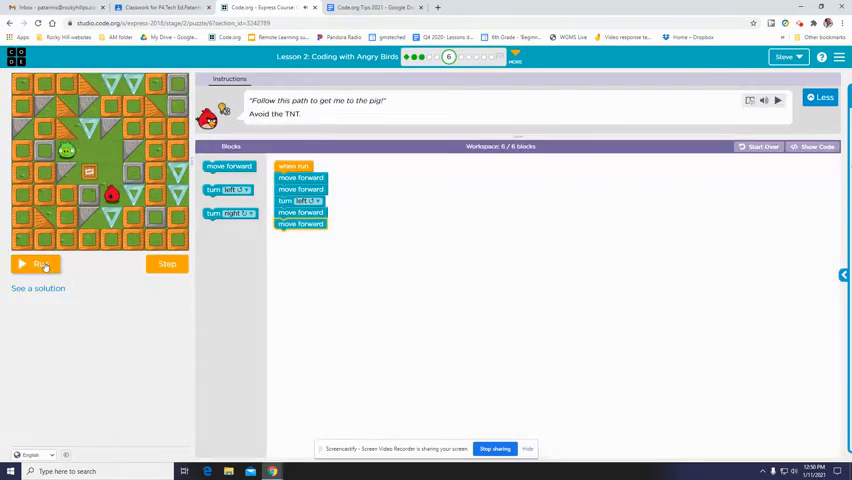
Run the 5-block program to solve Puzzle 6 and continue to the next puzzle.
{"action": "left_click", "coordinate": [36, 264]}
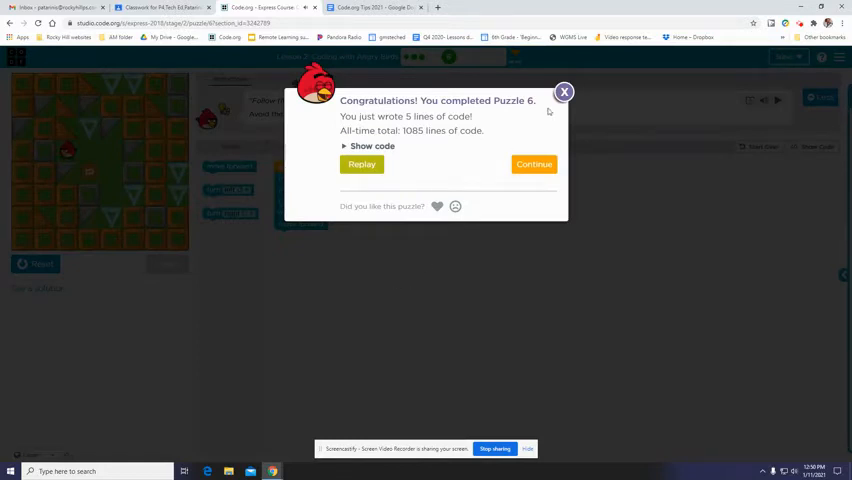
{"action": "left_click", "coordinate": [532, 164]}
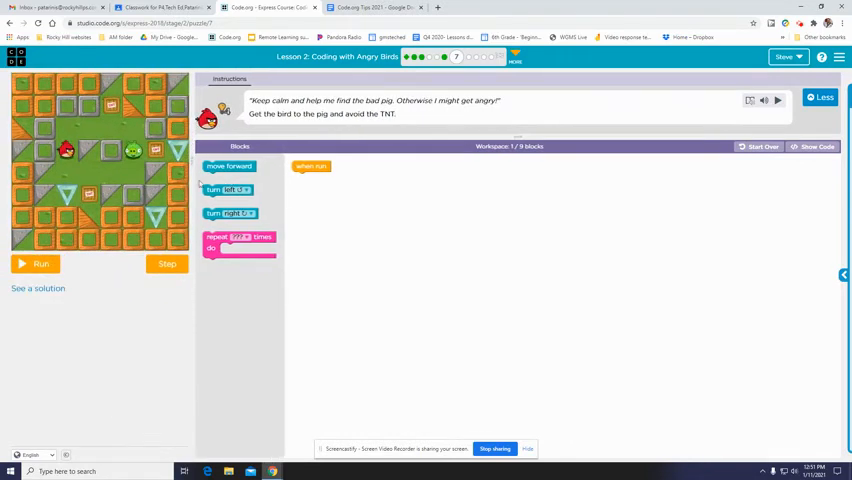
{"action": "mouse_move", "coordinate": [102, 268]}
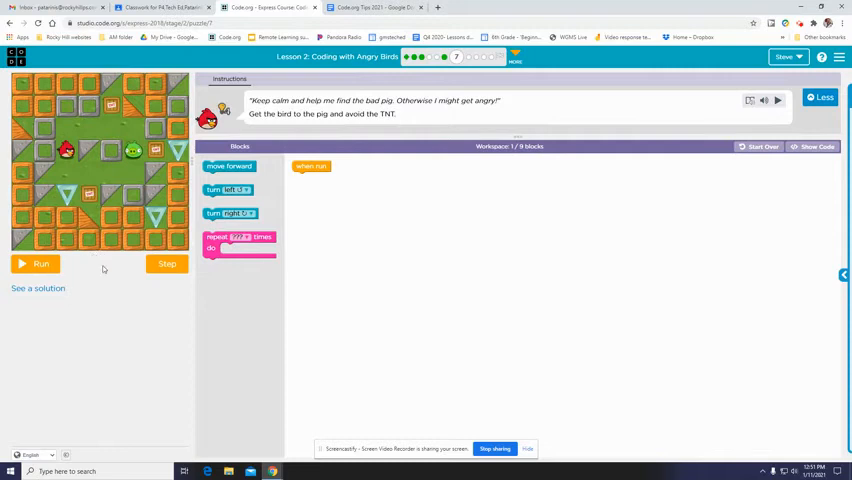
{"action": "mouse_move", "coordinate": [60, 110]}
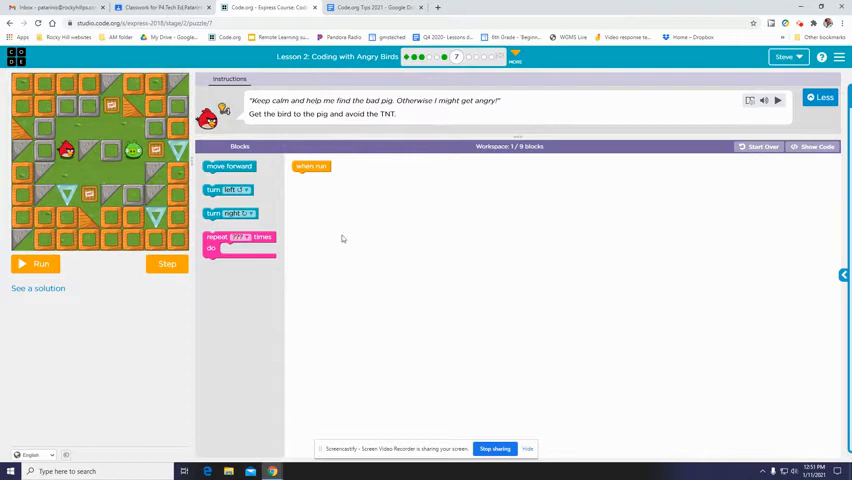
{"action": "mouse_move", "coordinate": [444, 192]}
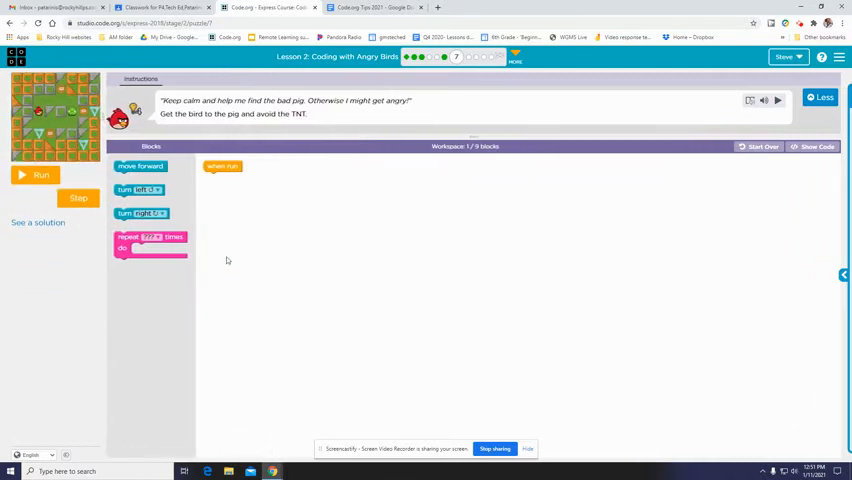
{"action": "mouse_move", "coordinate": [284, 292]}
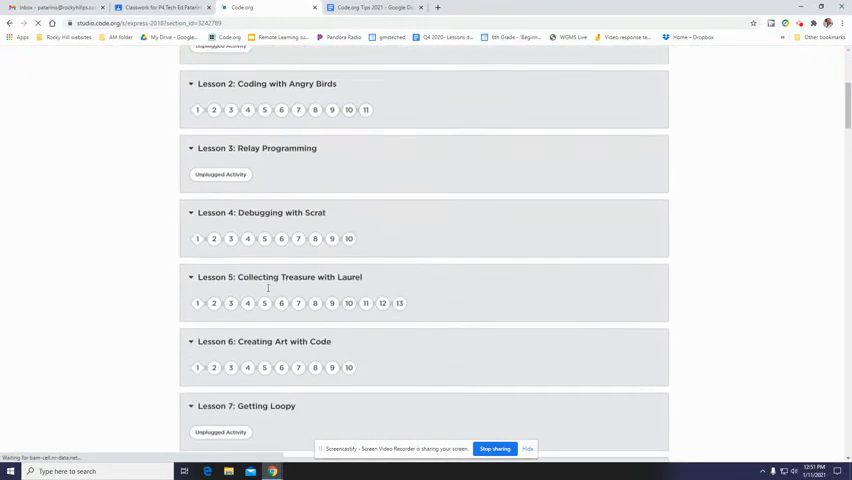
Open level 1 of Lesson 9: Sticker Art with Loops from the course overview.
{"action": "scroll", "scroll_direction": "down", "scroll_amount": 3}
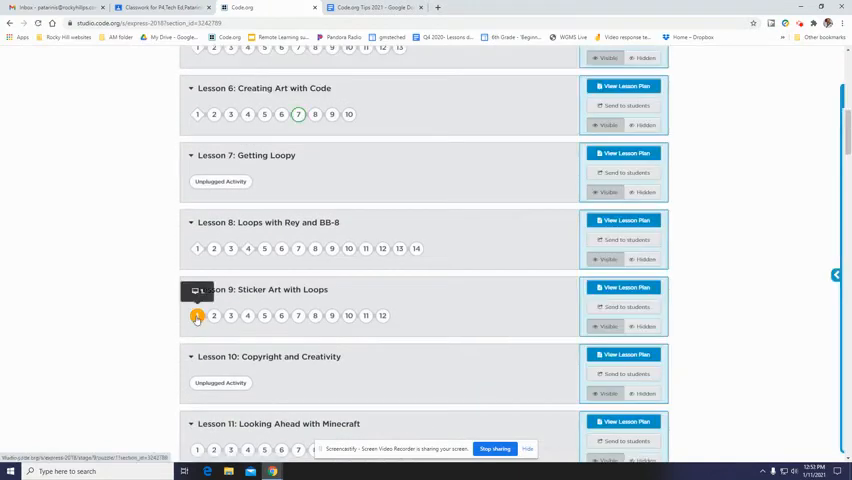
{"action": "left_click", "coordinate": [196, 316]}
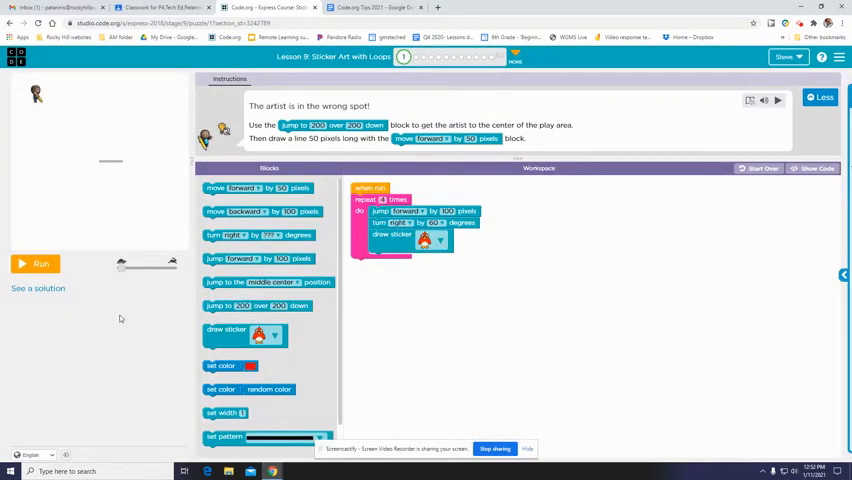
{"action": "mouse_move", "coordinate": [136, 310]}
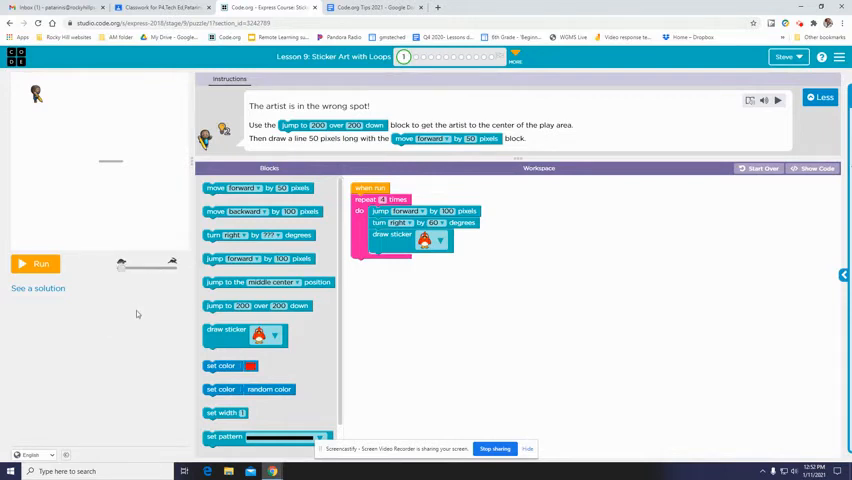
{"action": "mouse_move", "coordinate": [120, 302]}
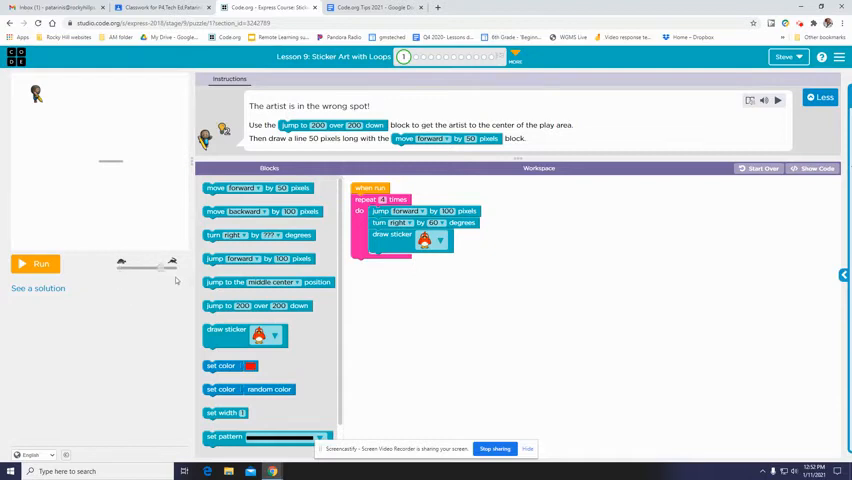
{"action": "mouse_move", "coordinate": [156, 276]}
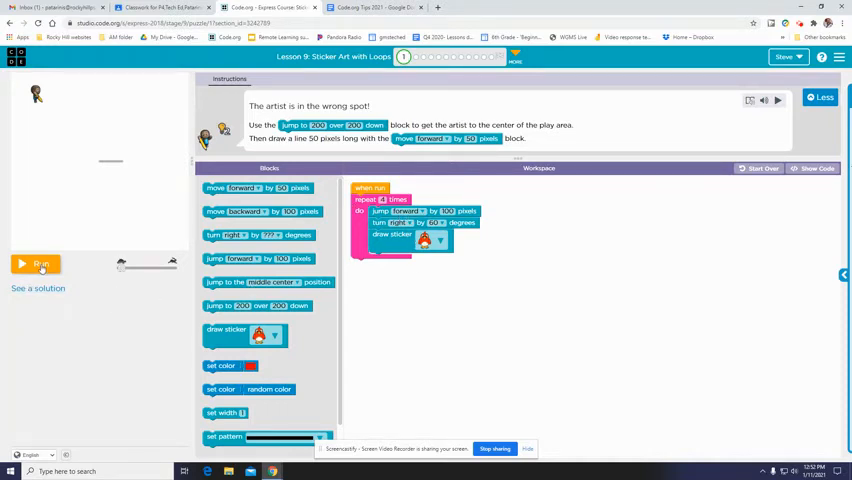
Run the looped sticker program so the artist draws a ring of stickers.
{"action": "left_click", "coordinate": [36, 264]}
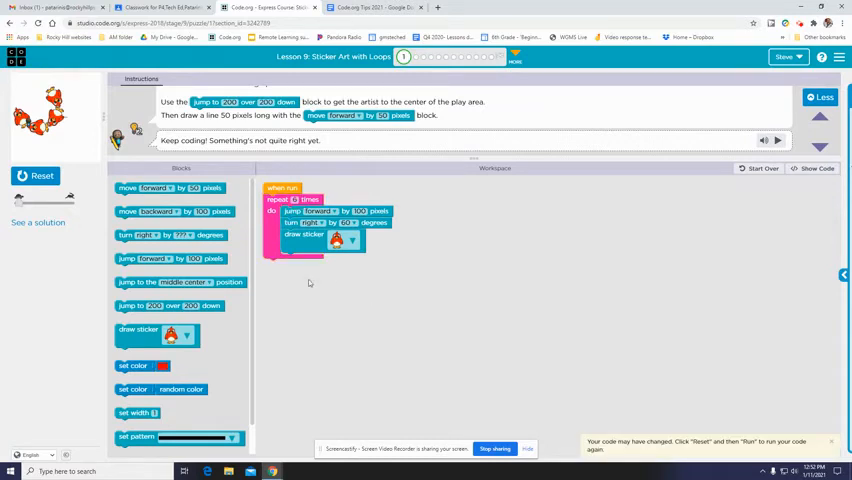
Reset the canvas and rerun the sticker program with the higher repeat count.
{"action": "left_click", "coordinate": [42, 176]}
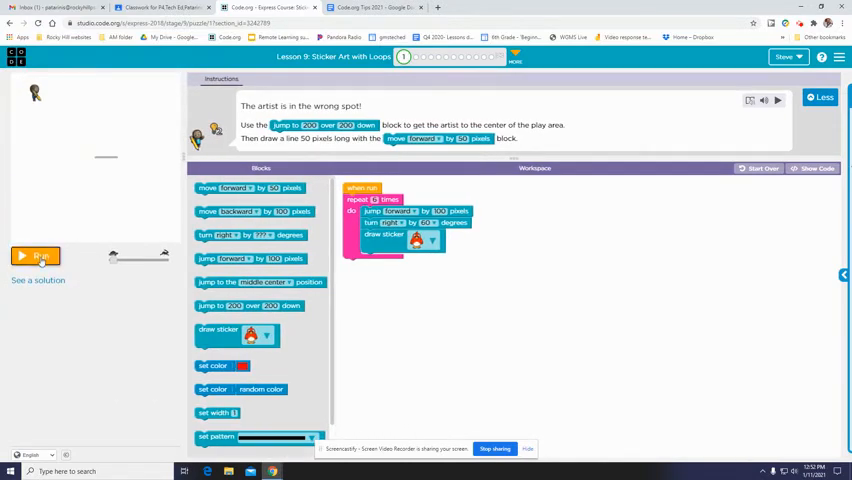
{"action": "left_click", "coordinate": [36, 256]}
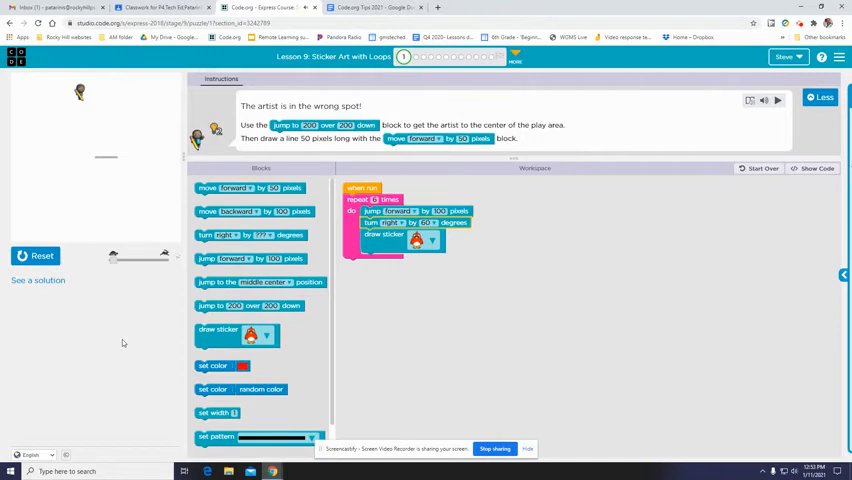
{"action": "left_click", "coordinate": [778, 100]}
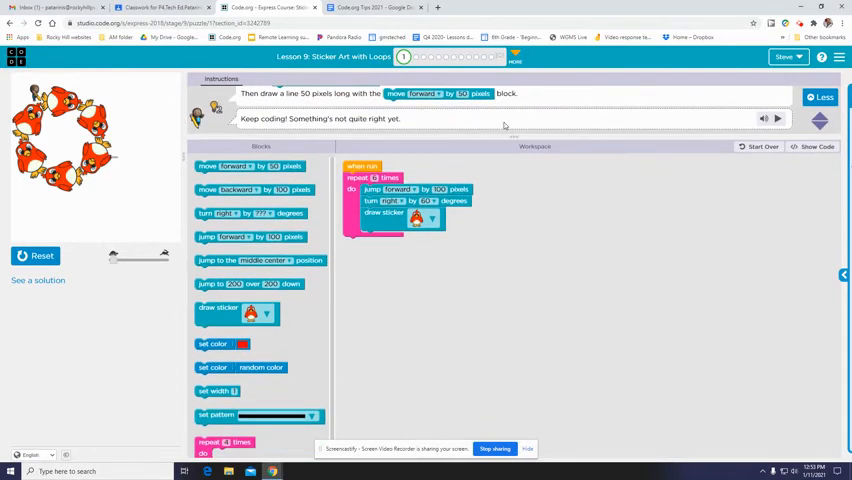
{"action": "mouse_move", "coordinate": [508, 126]}
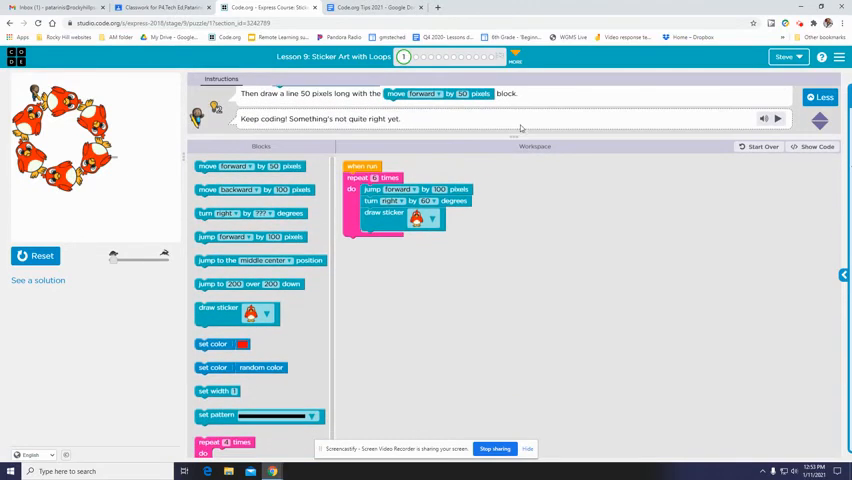
{"action": "mouse_move", "coordinate": [512, 136]}
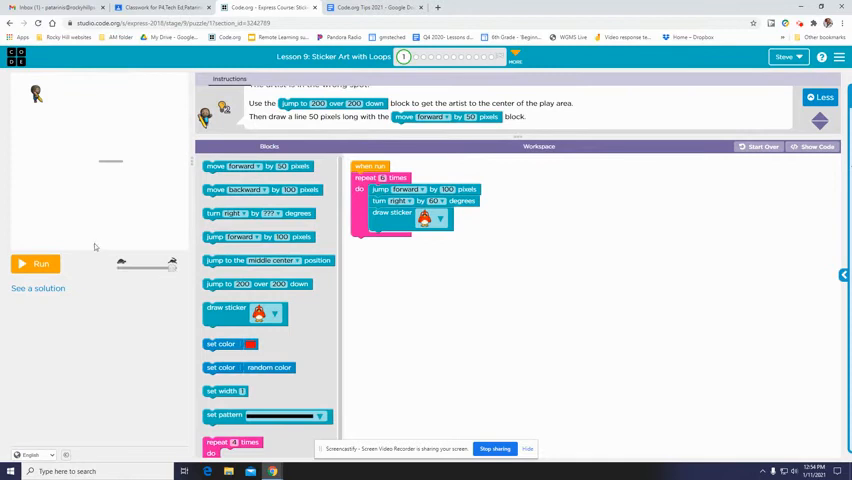
Run the sticker ring program at a faster speed, then run it again.
{"action": "left_click", "coordinate": [40, 264]}
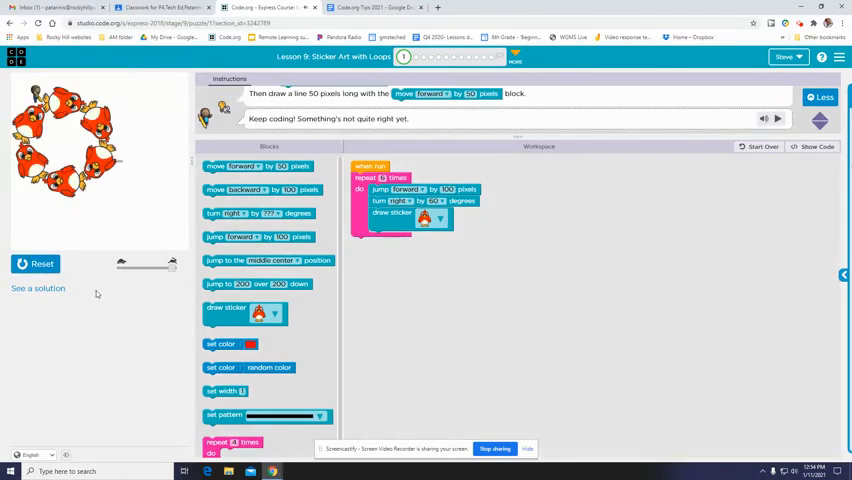
{"action": "mouse_move", "coordinate": [126, 208]}
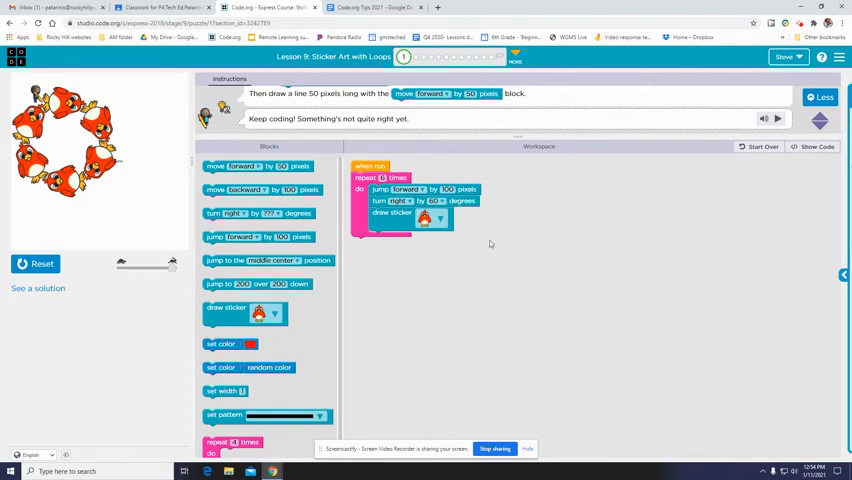
{"action": "mouse_move", "coordinate": [172, 272]}
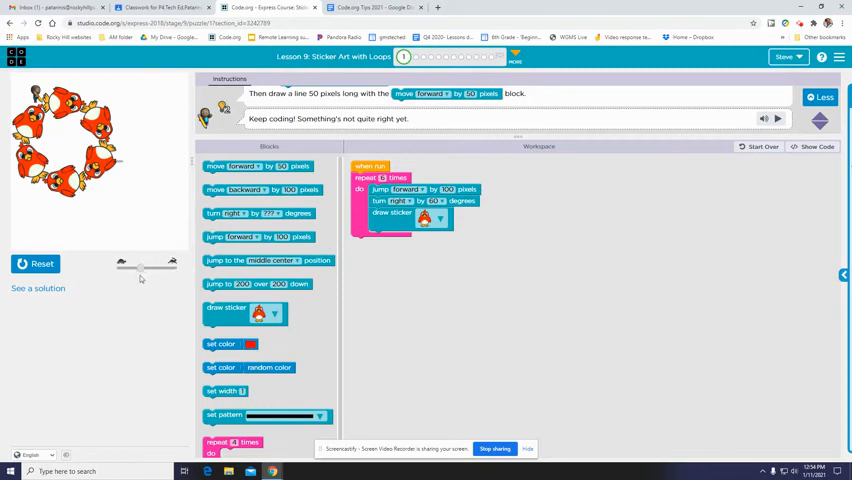
{"action": "mouse_move", "coordinate": [188, 168]}
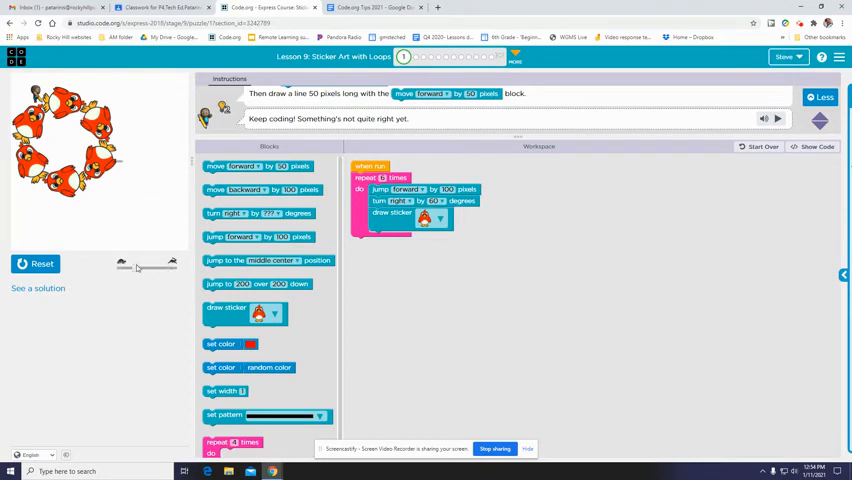
{"action": "left_click", "coordinate": [36, 264]}
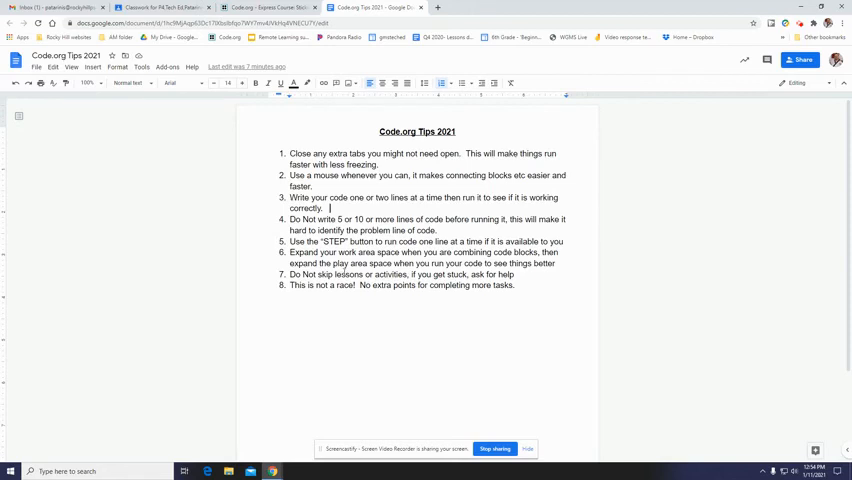
{"action": "mouse_move", "coordinate": [544, 284]}
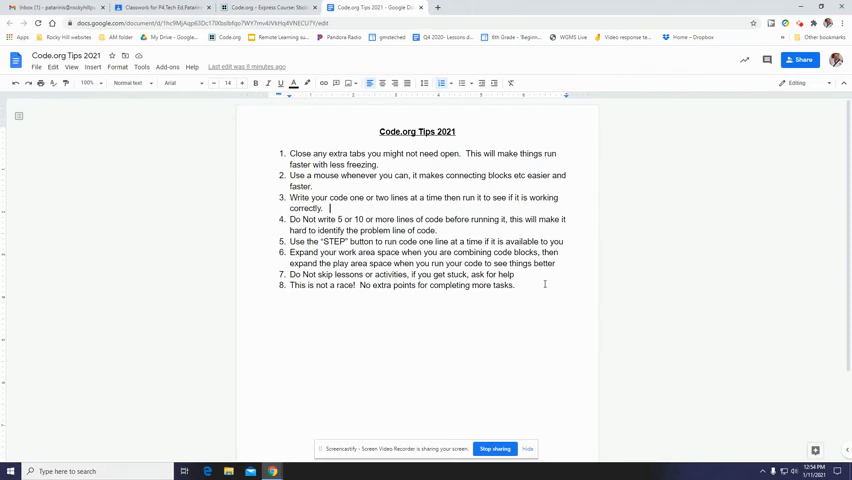
Return from the tips document to the Code.org teacher homepage.
{"action": "left_click", "coordinate": [268, 8]}
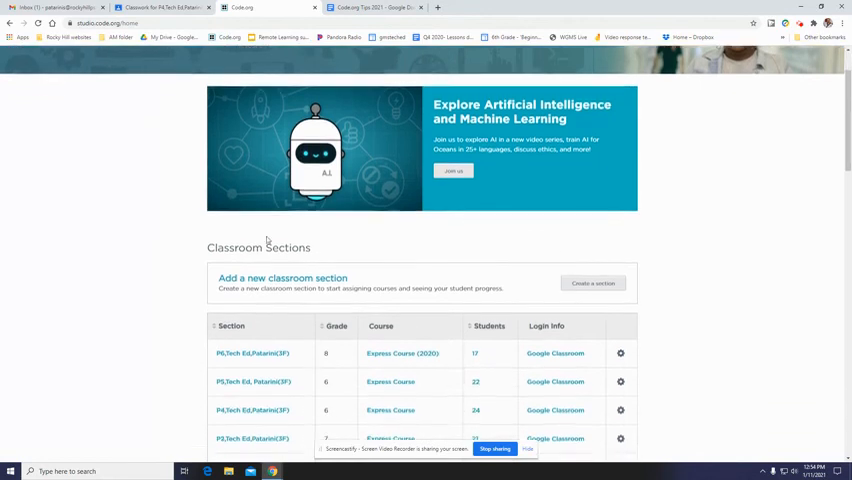
Open a classroom section's student progress view from the Classroom Sections list.
{"action": "scroll", "scroll_direction": "down", "scroll_amount": 3}
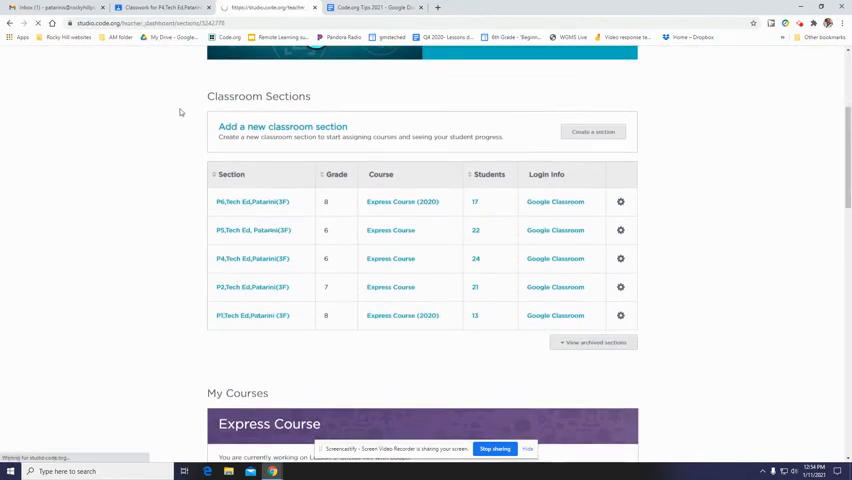
{"action": "left_click", "coordinate": [252, 316]}
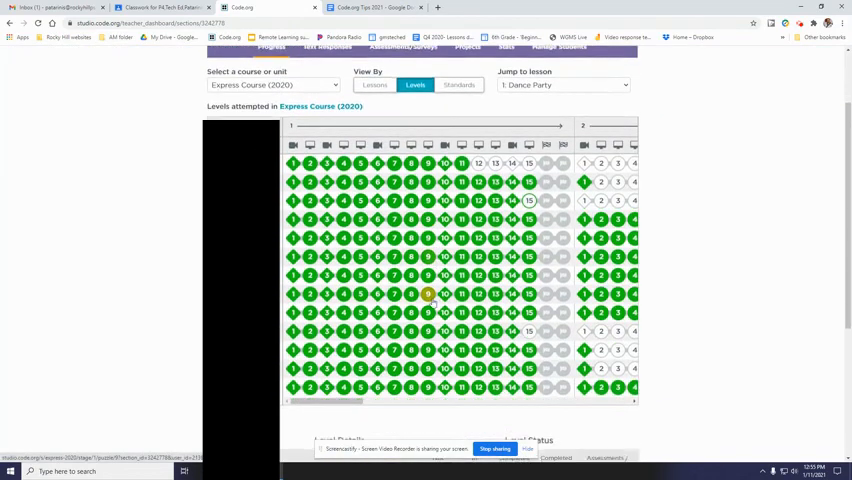
Scroll the progress grid to later Express Course (2020) lessons and the Level Details legend.
{"action": "scroll", "scroll_direction": "up", "scroll_amount": 3}
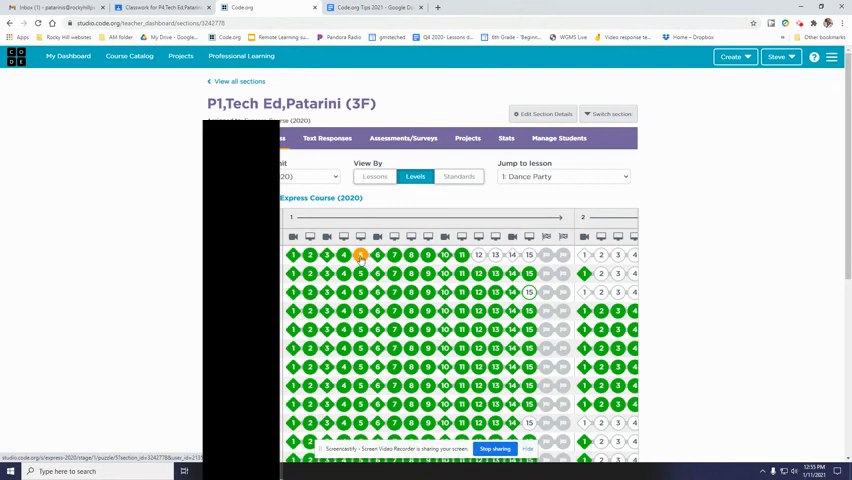
{"action": "mouse_move", "coordinate": [390, 204]}
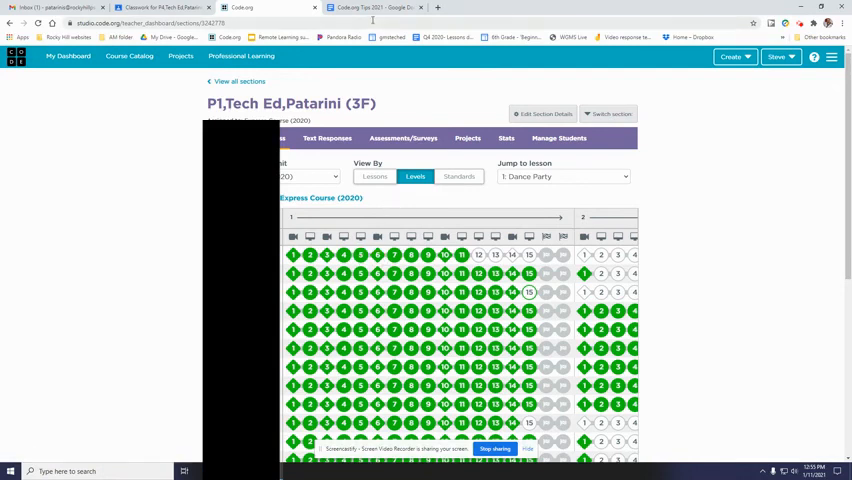
{"action": "left_click", "coordinate": [372, 8]}
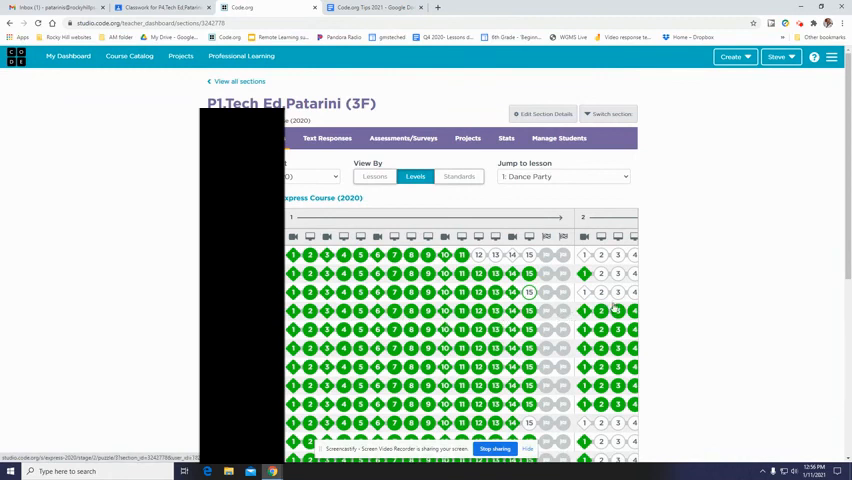
{"action": "left_click", "coordinate": [616, 348]}
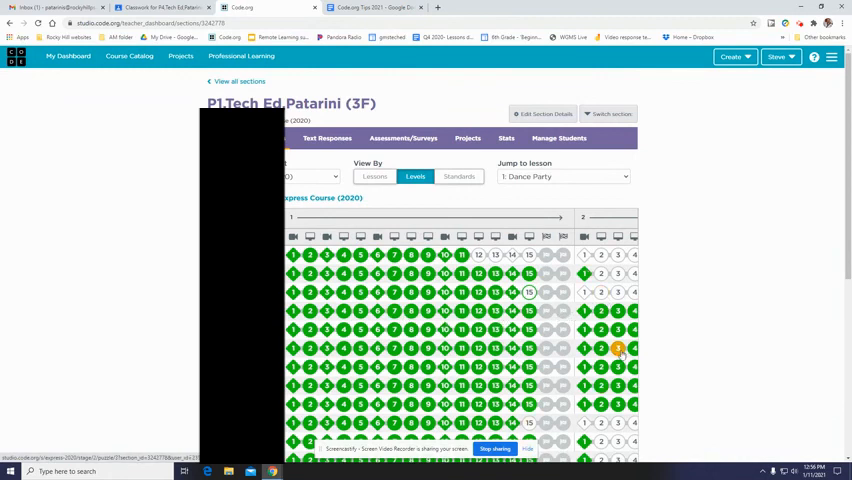
{"action": "scroll", "scroll_direction": "down", "scroll_amount": 3}
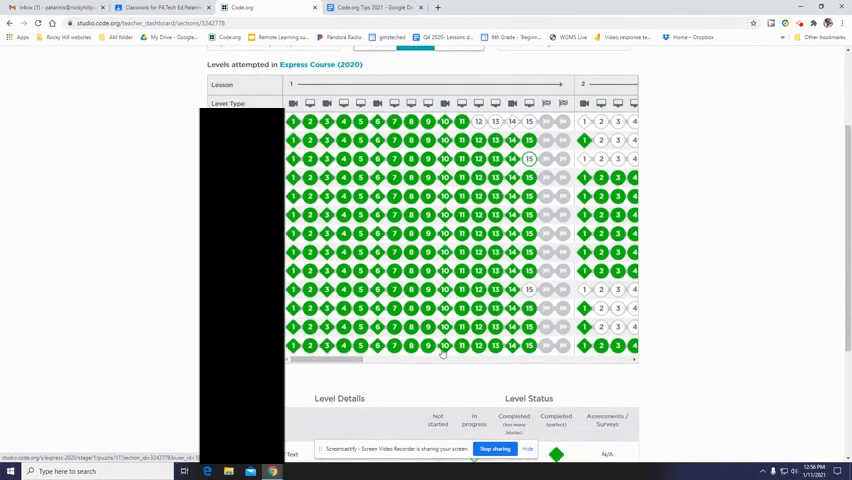
{"action": "scroll", "scroll_direction": "right", "scroll_amount": 3}
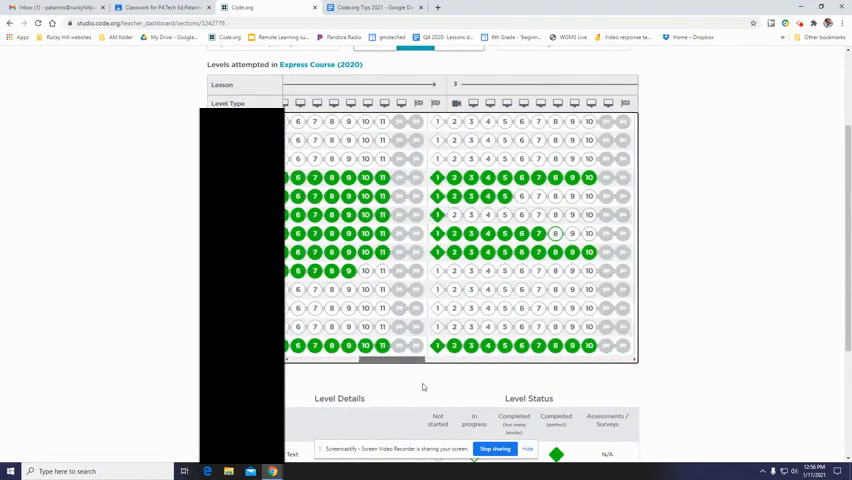